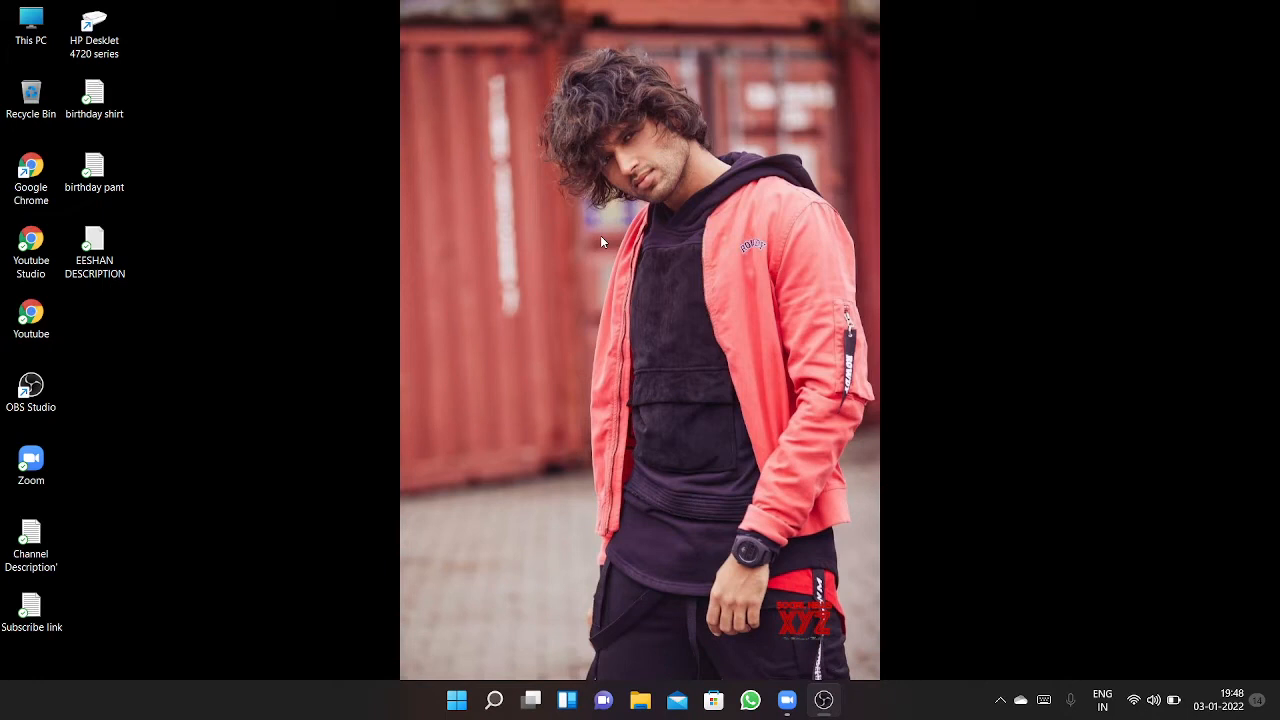
# Step: Launch Google Chrome from its desktop shortcut to a new tab page
pyautogui.click(32, 176)
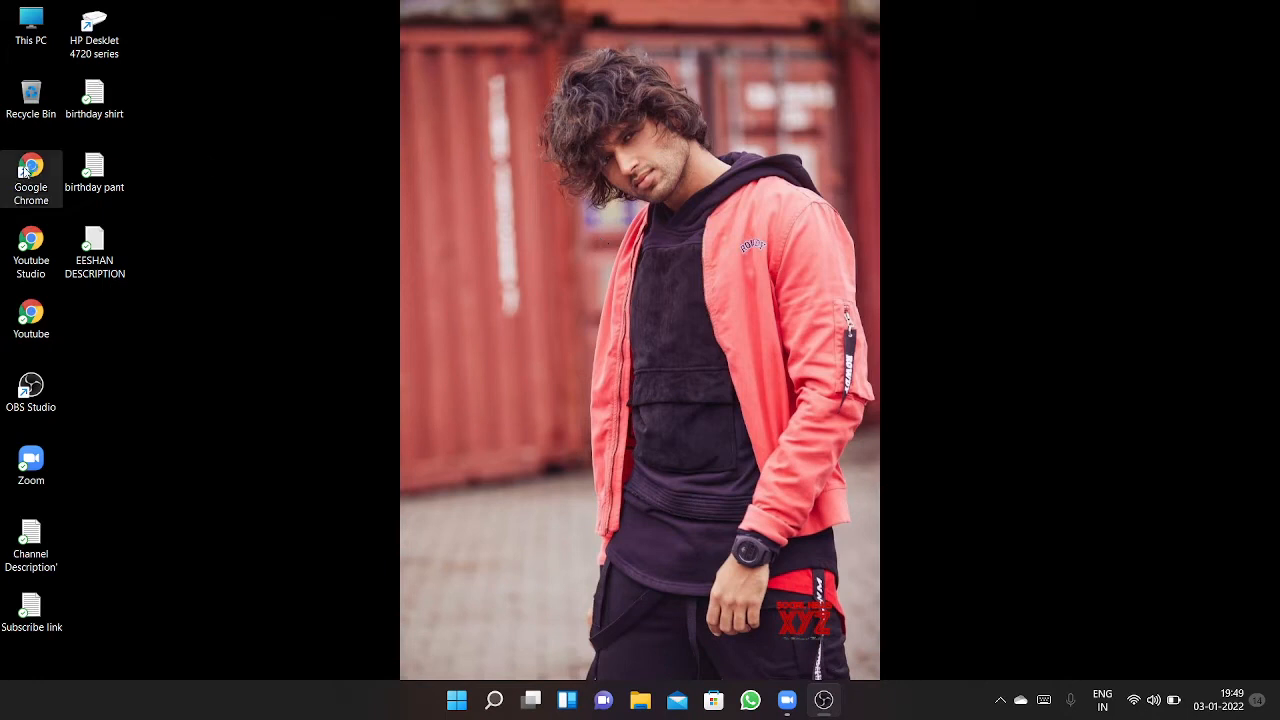
pyautogui.doubleClick(32, 180)
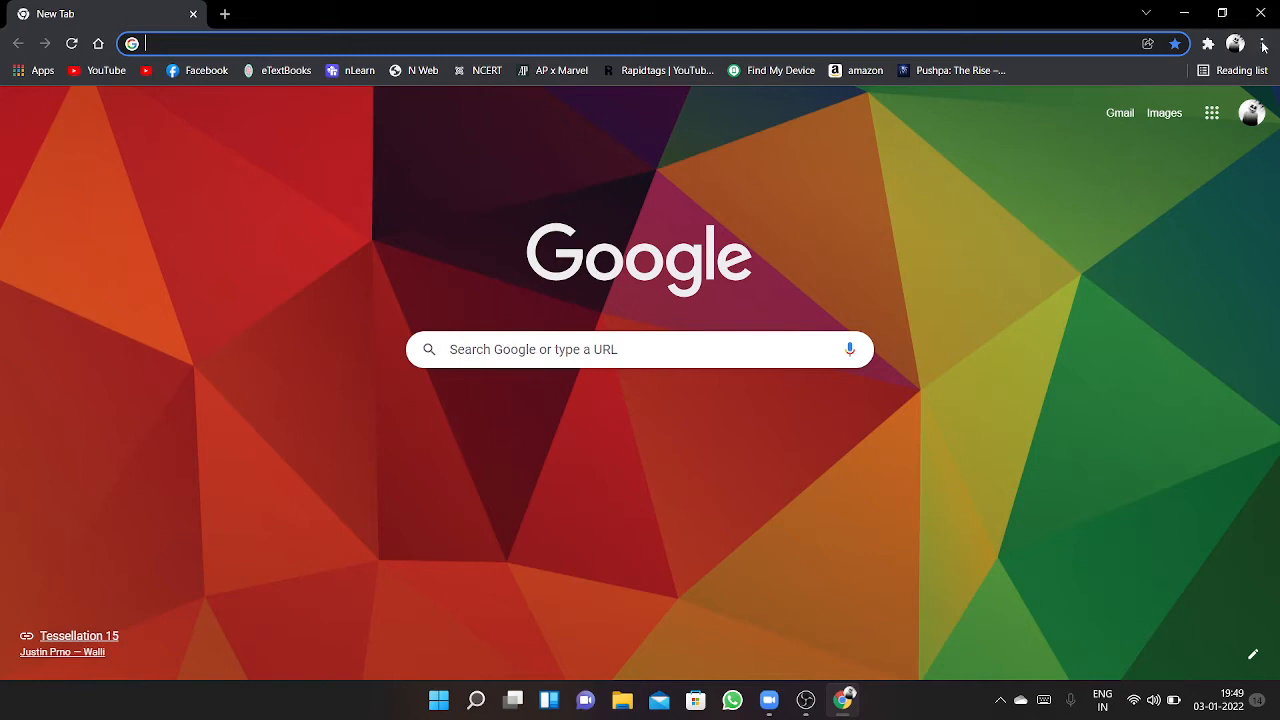
# Step: Reach the installed Extensions page via Settings and expand its side menu
pyautogui.click(1260, 44)
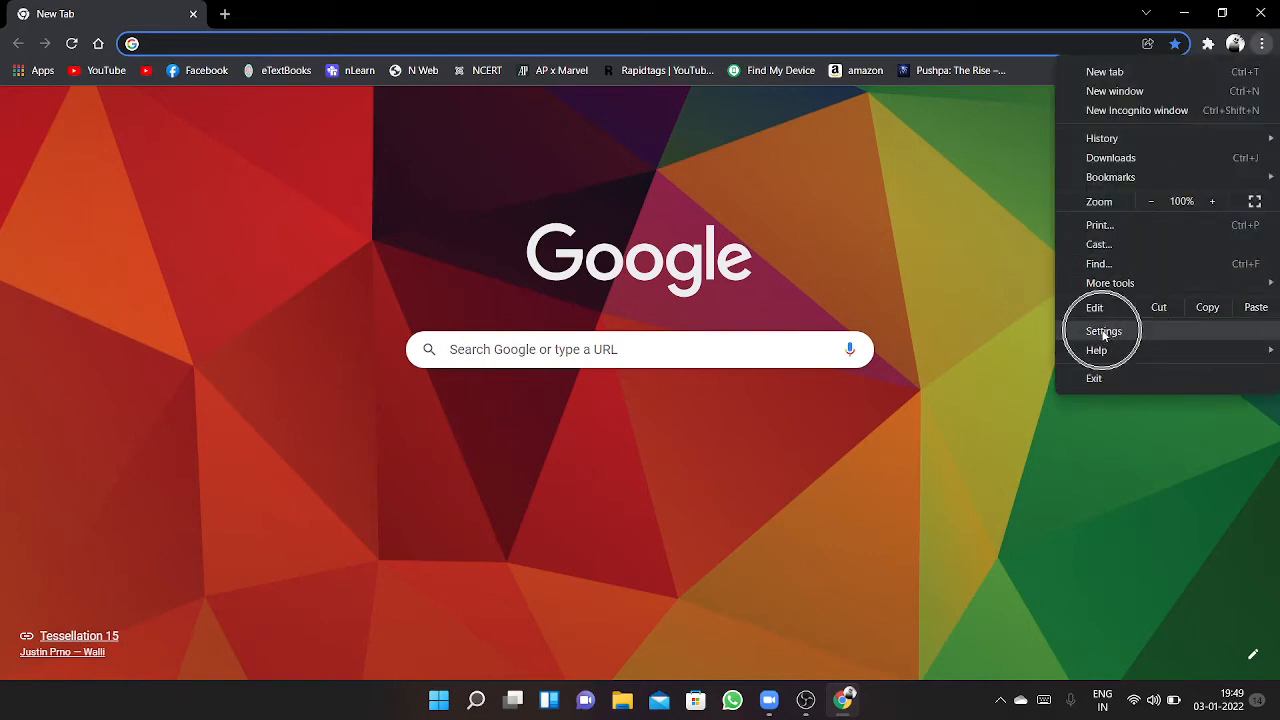
pyautogui.click(1104, 332)
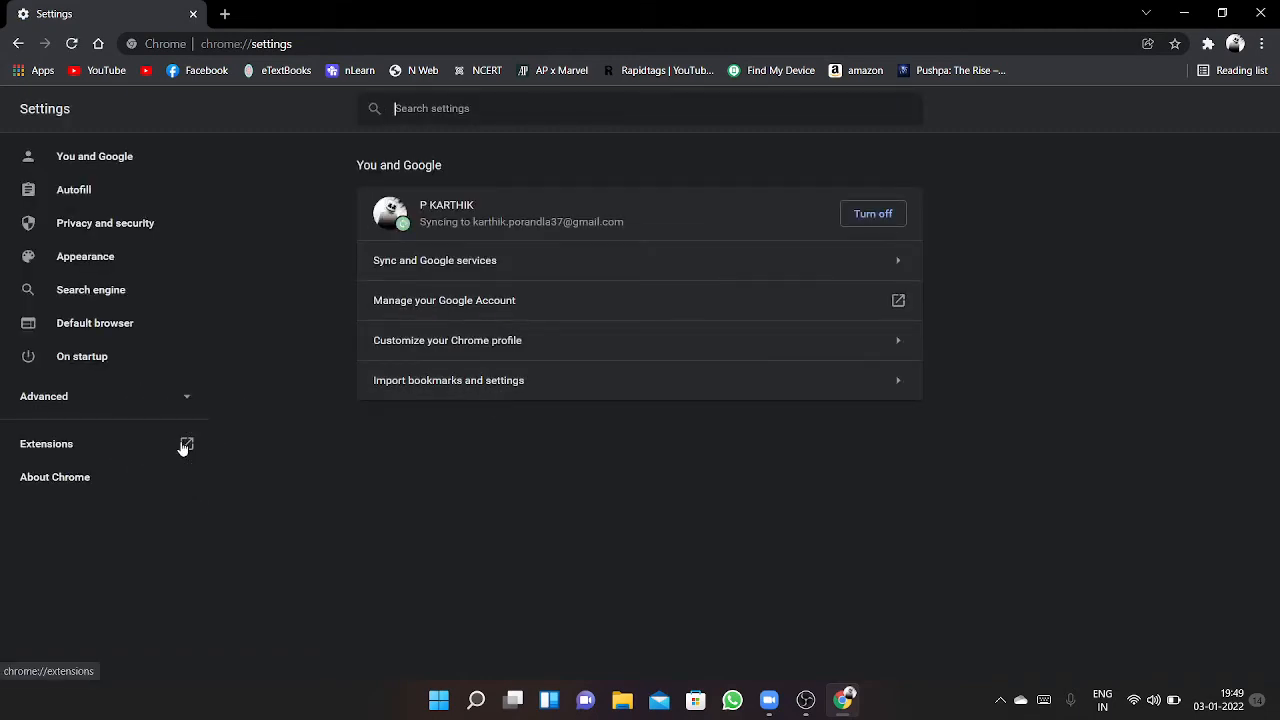
pyautogui.click(46, 444)
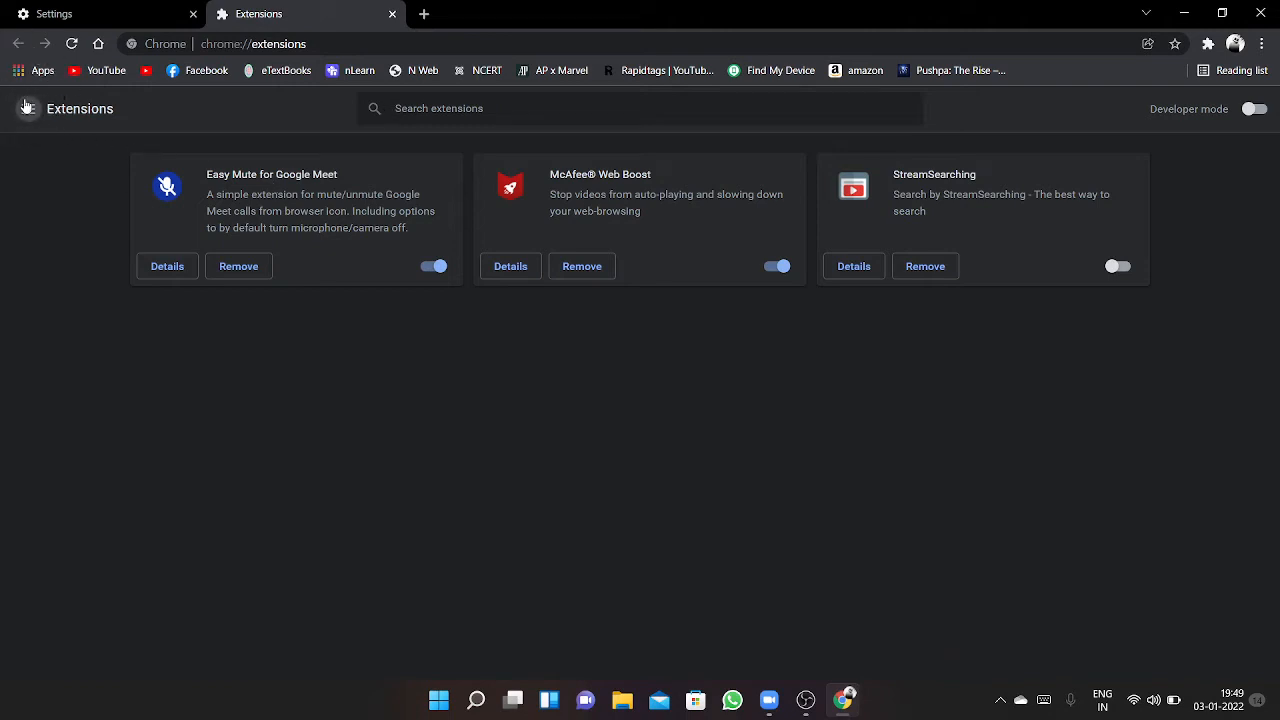
pyautogui.click(28, 108)
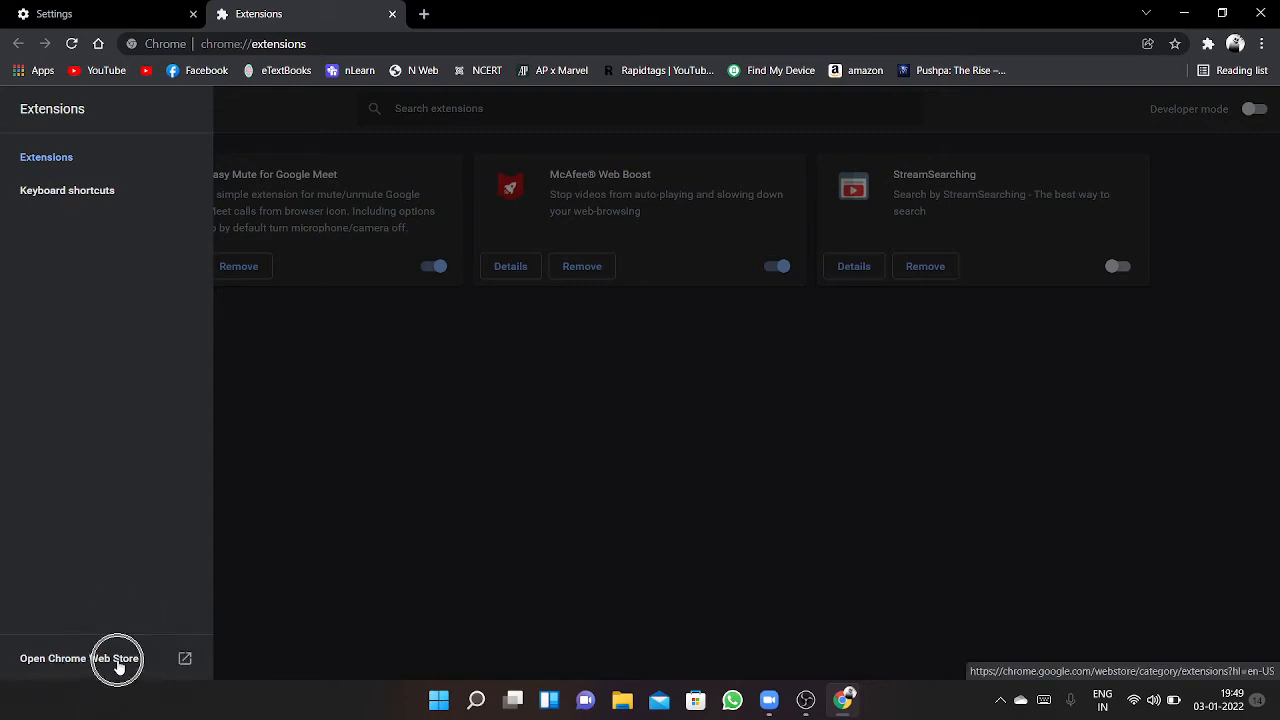
# Step: Search the Chrome Web Store for 'lock for chrome' and open the chrome lock extension page
pyautogui.click(100, 658)
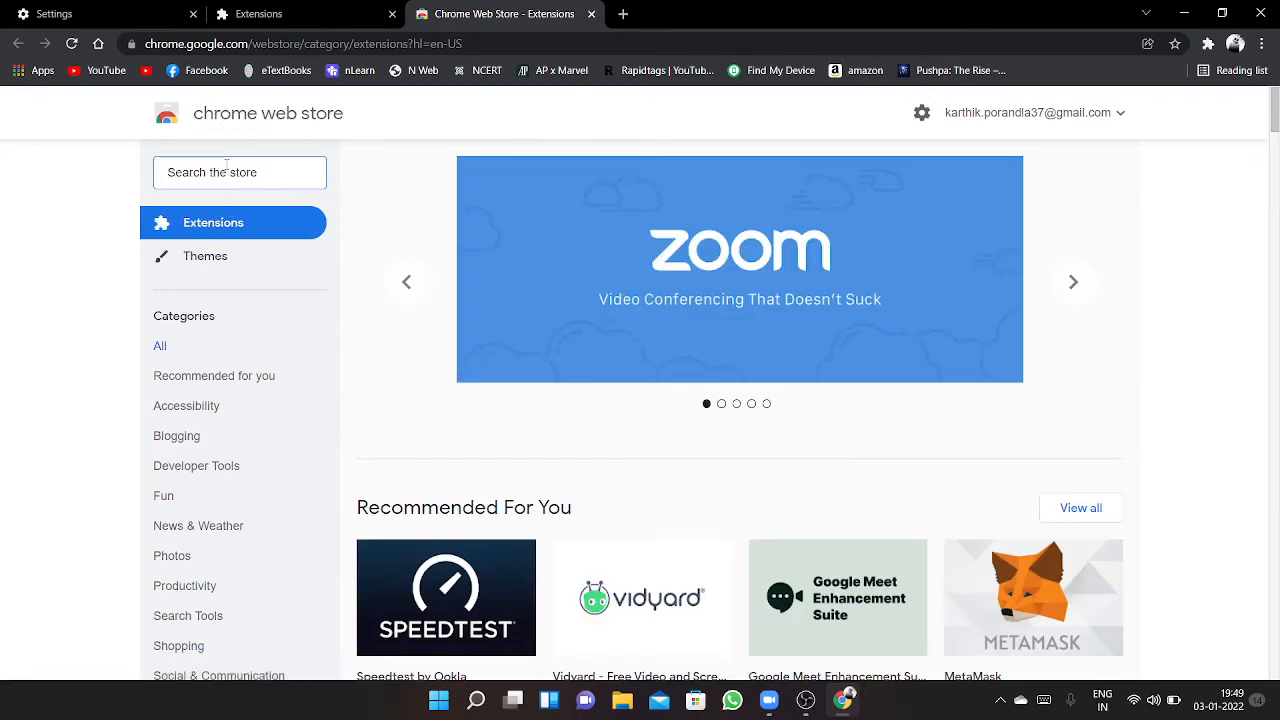
pyautogui.write('lock for chrome')
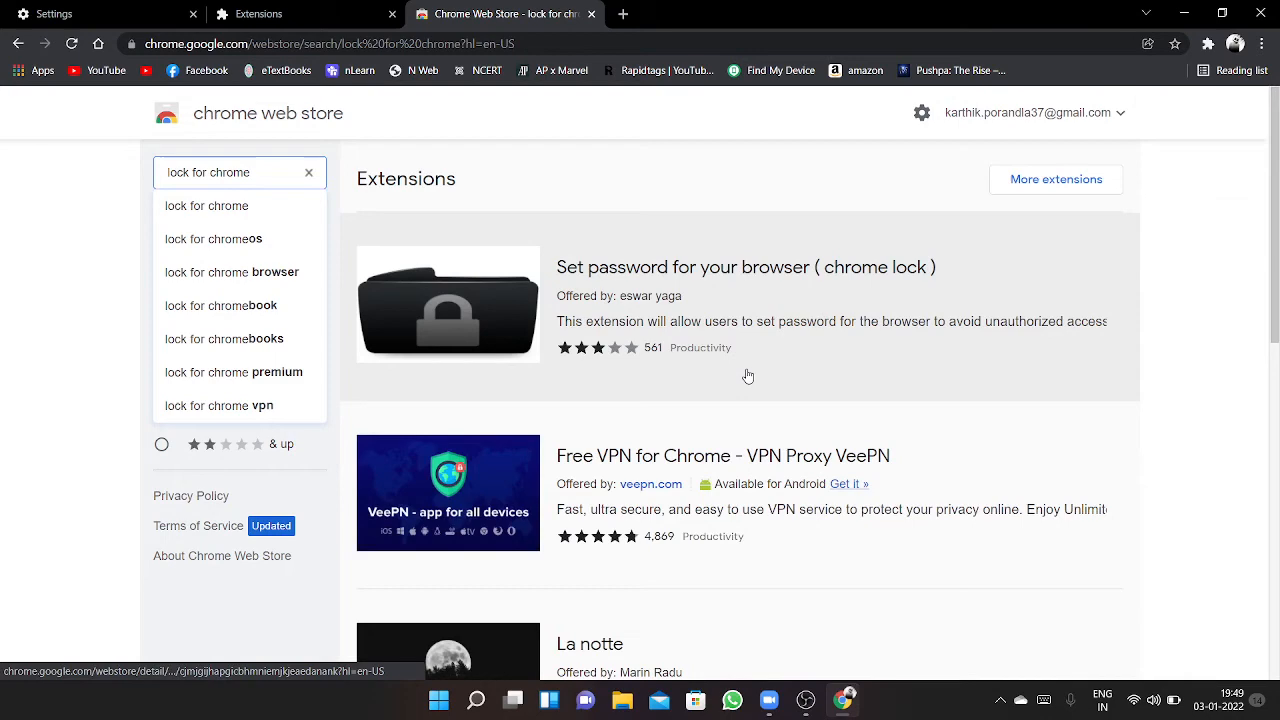
pyautogui.moveTo(678, 296)
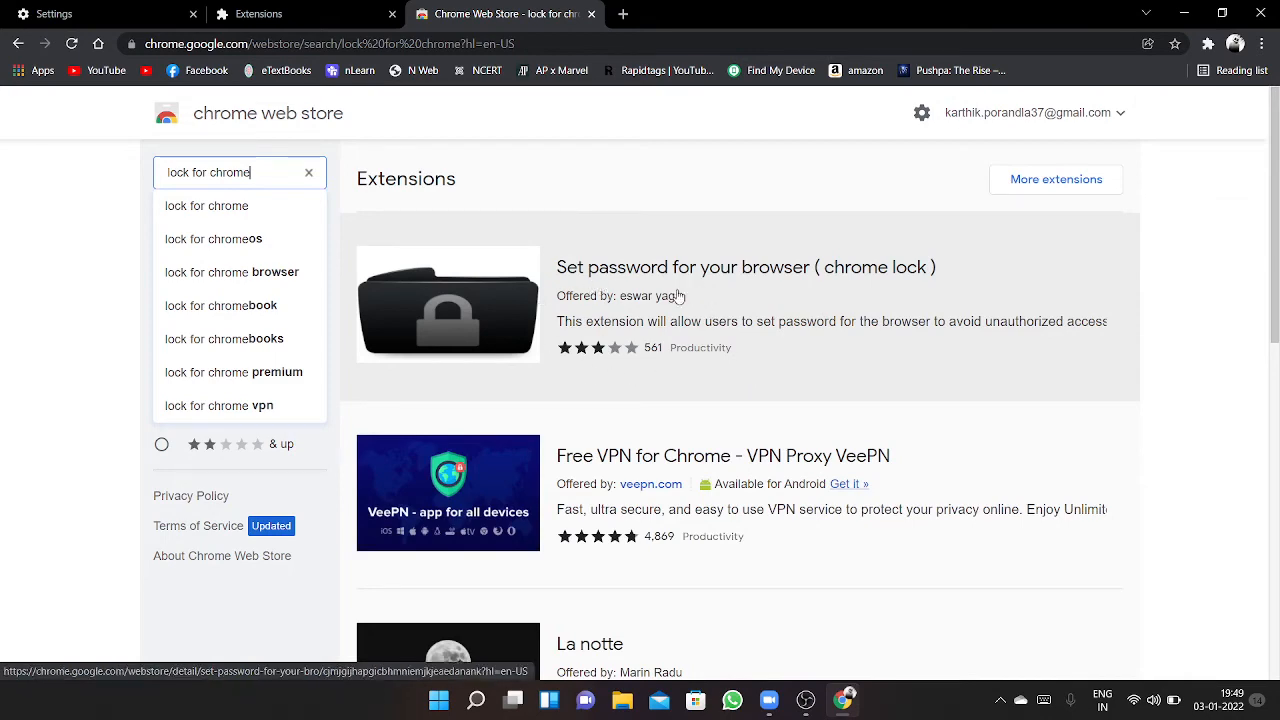
pyautogui.moveTo(660, 328)
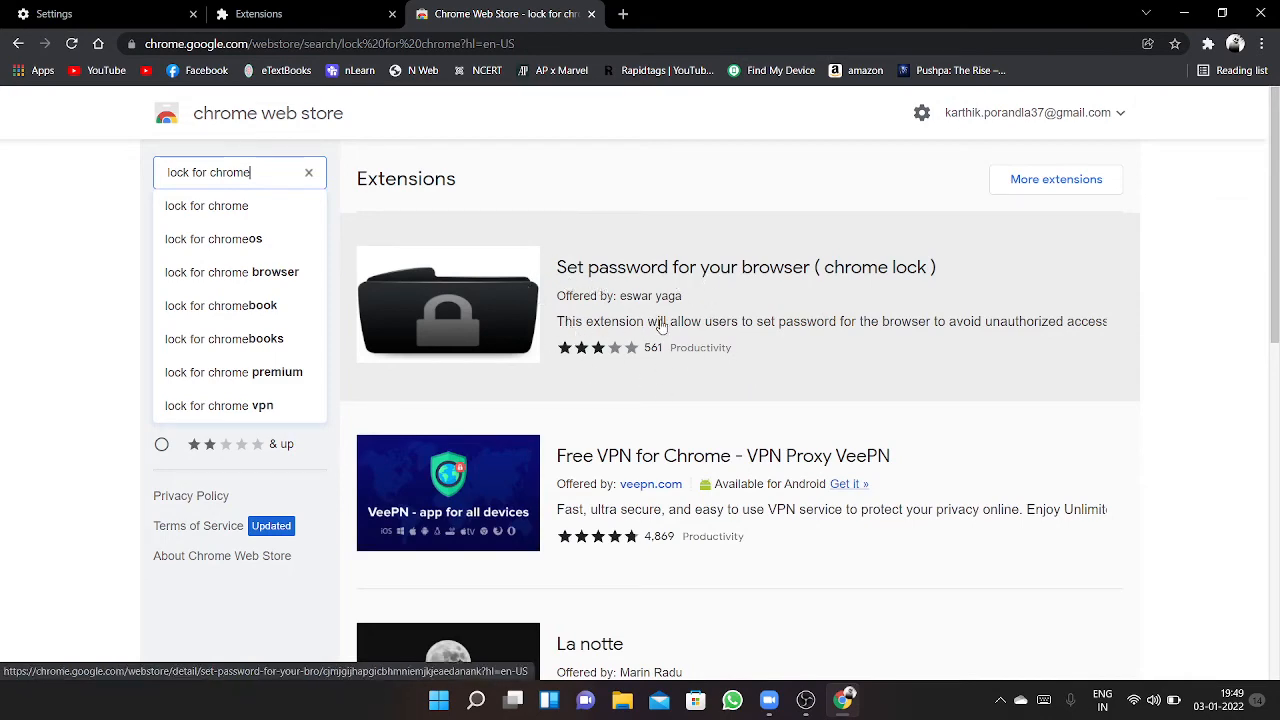
pyautogui.click(744, 268)
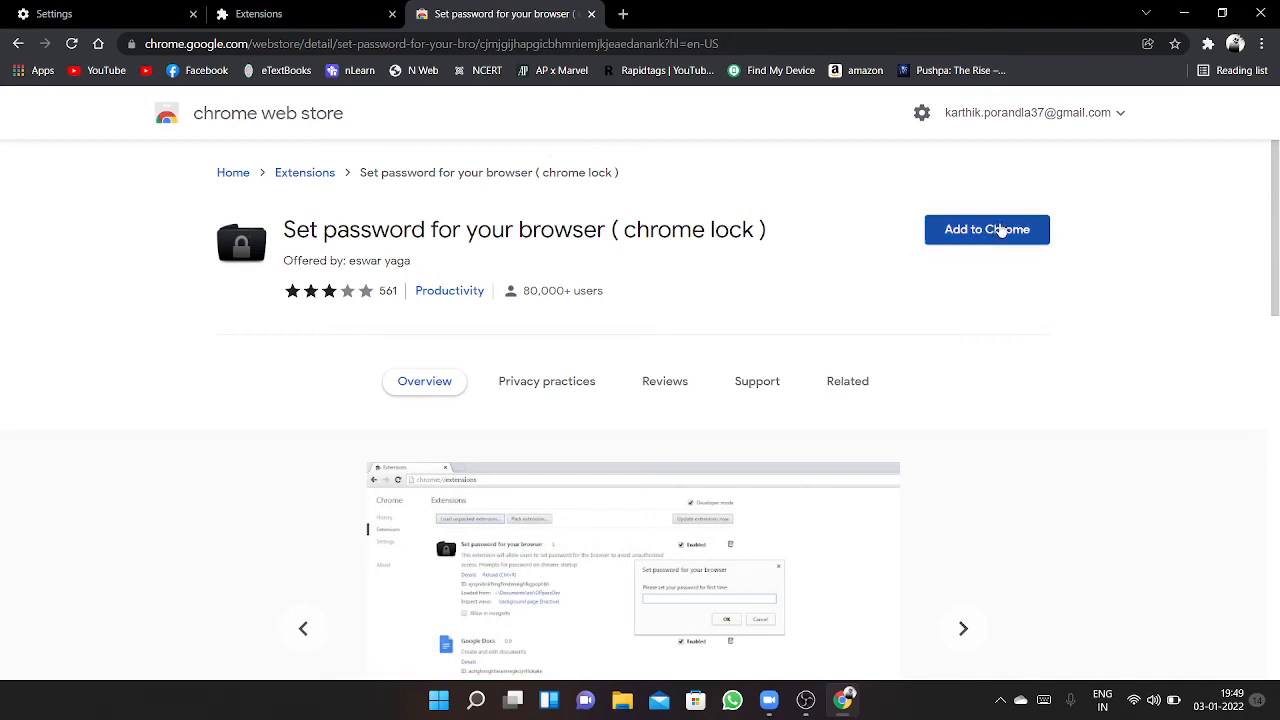
pyautogui.moveTo(992, 232)
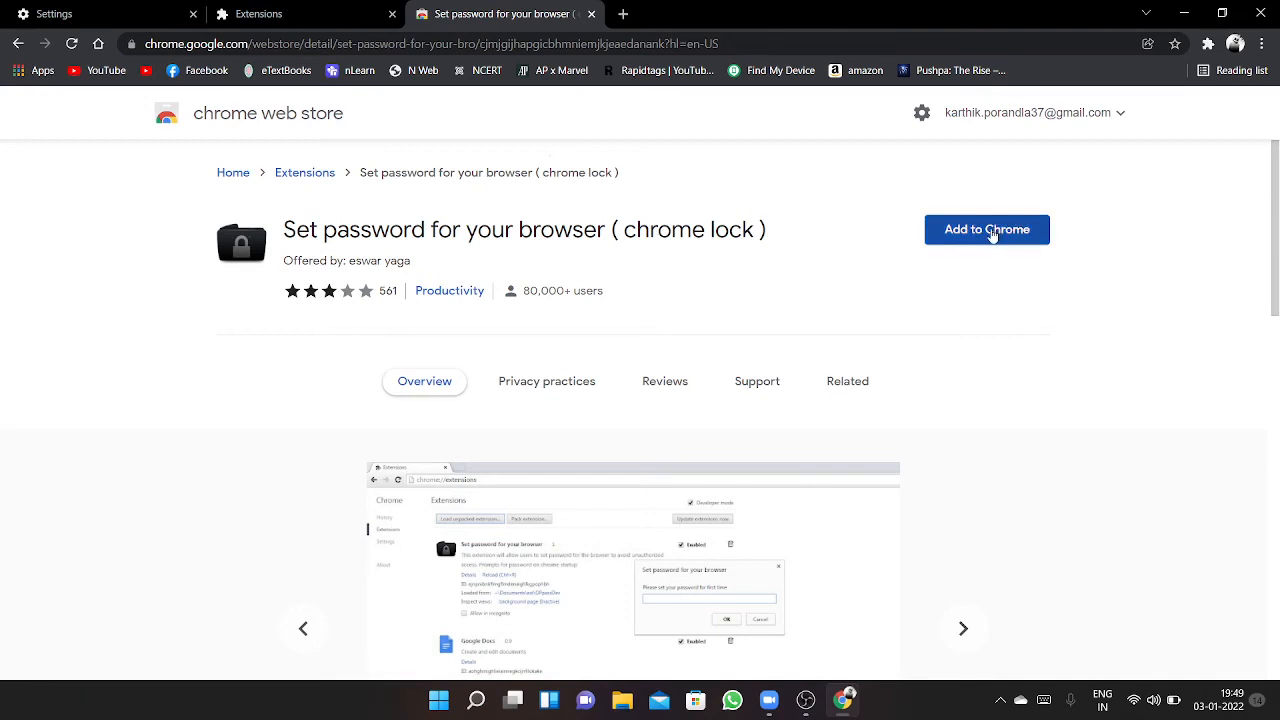
# Step: Add the 'Set password for your browser (chrome lock)' extension to Chrome and confirm
pyautogui.click(988, 228)
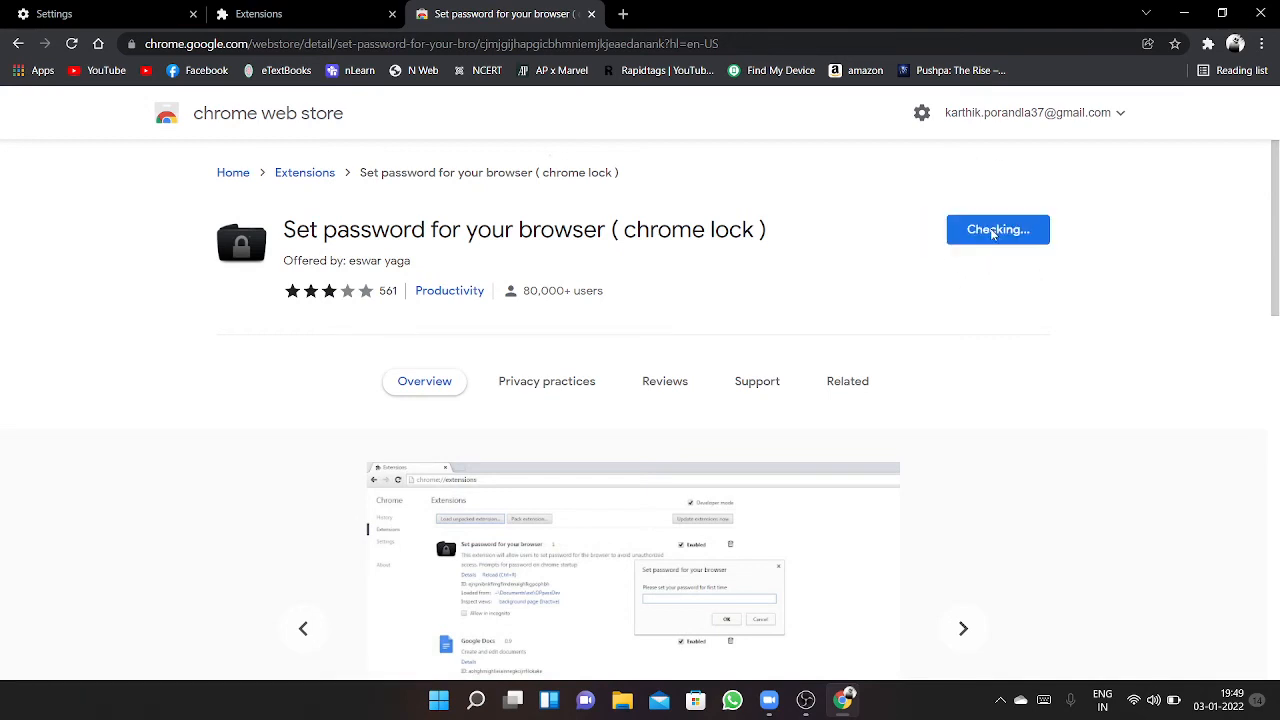
pyautogui.click(996, 228)
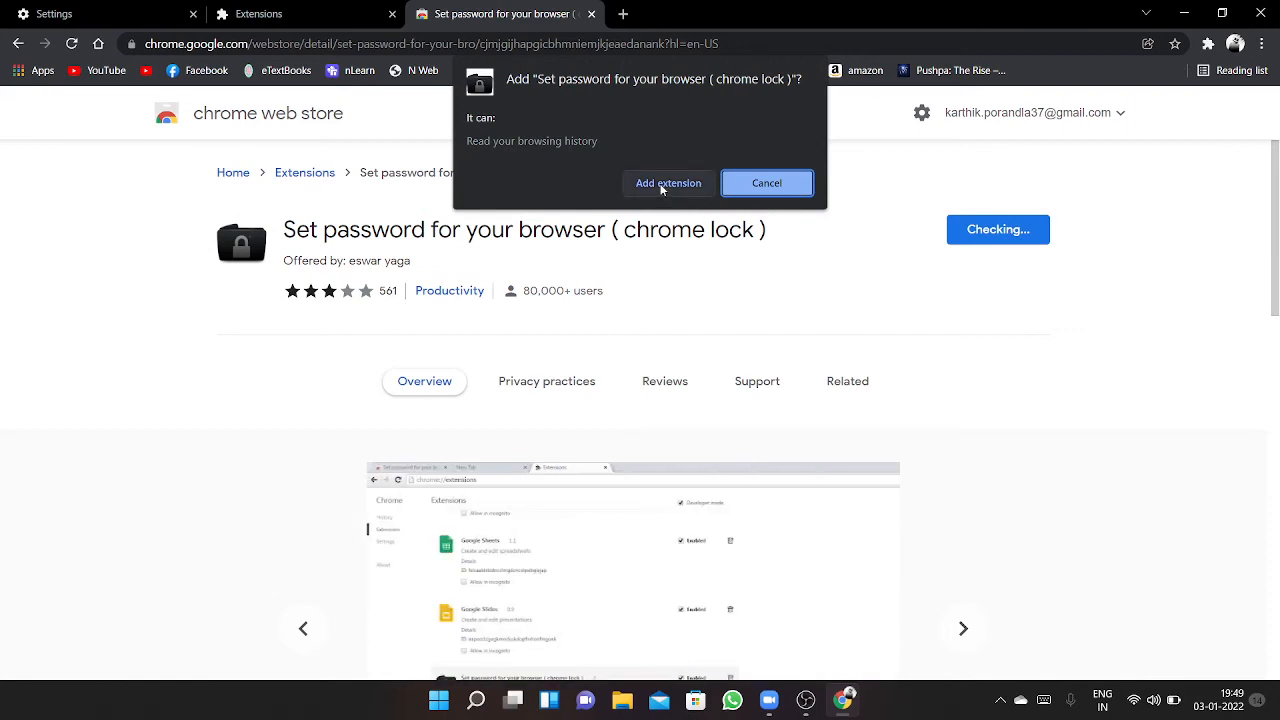
pyautogui.click(668, 184)
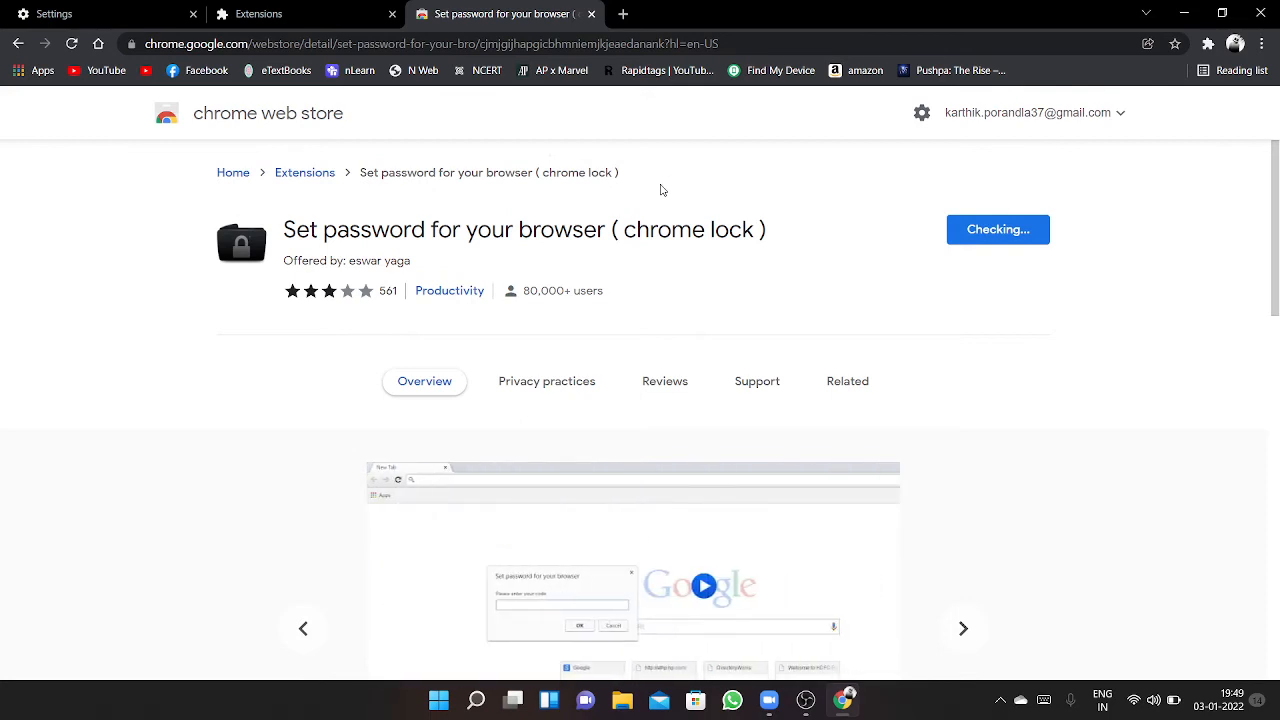
pyautogui.click(996, 228)
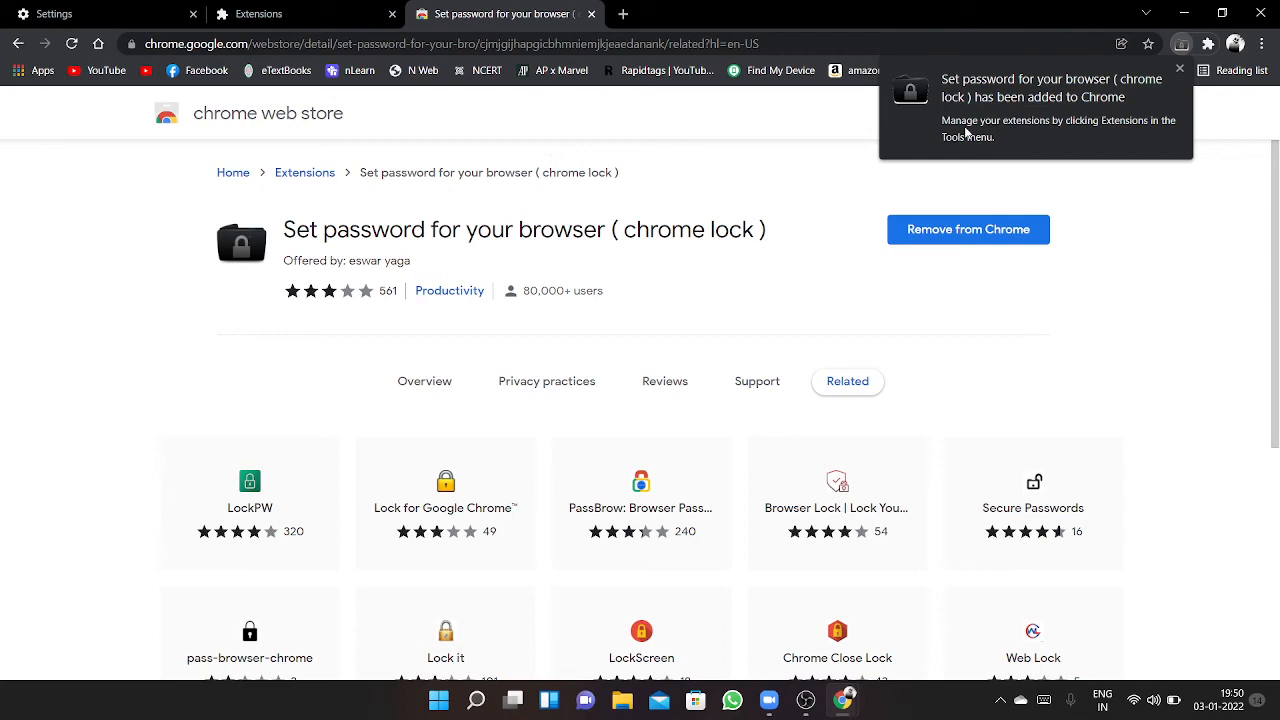
pyautogui.moveTo(656, 324)
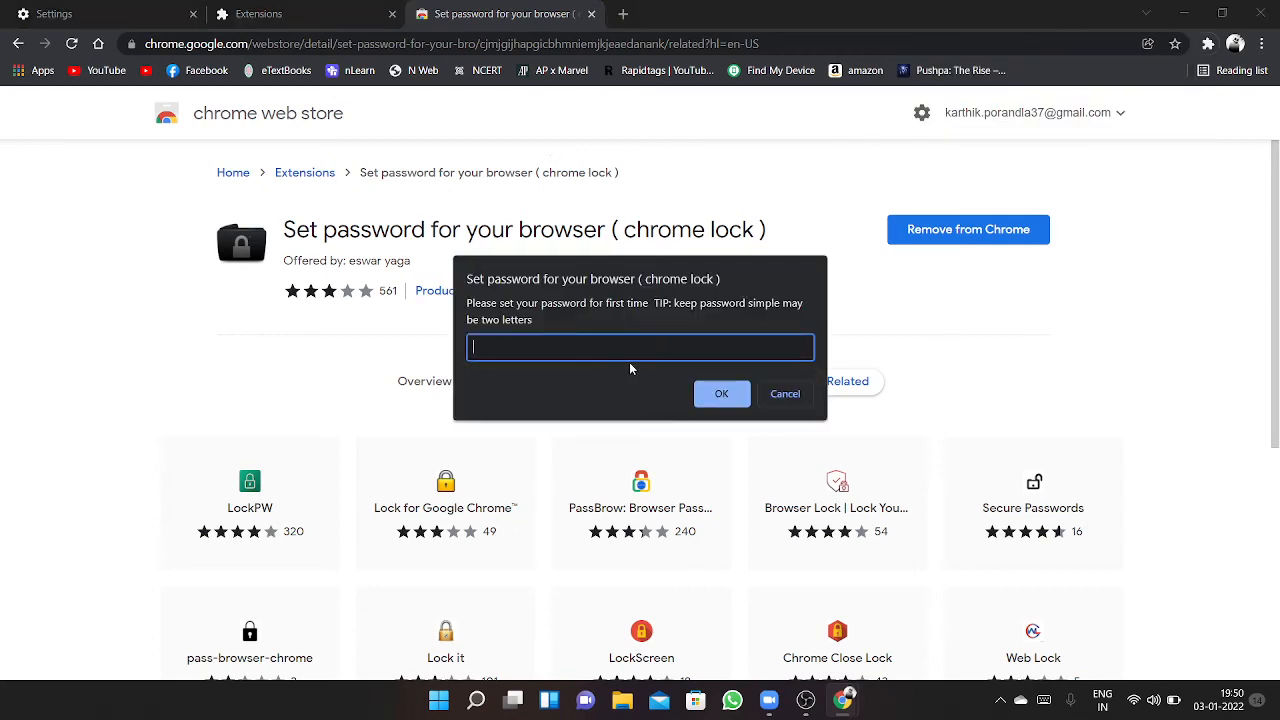
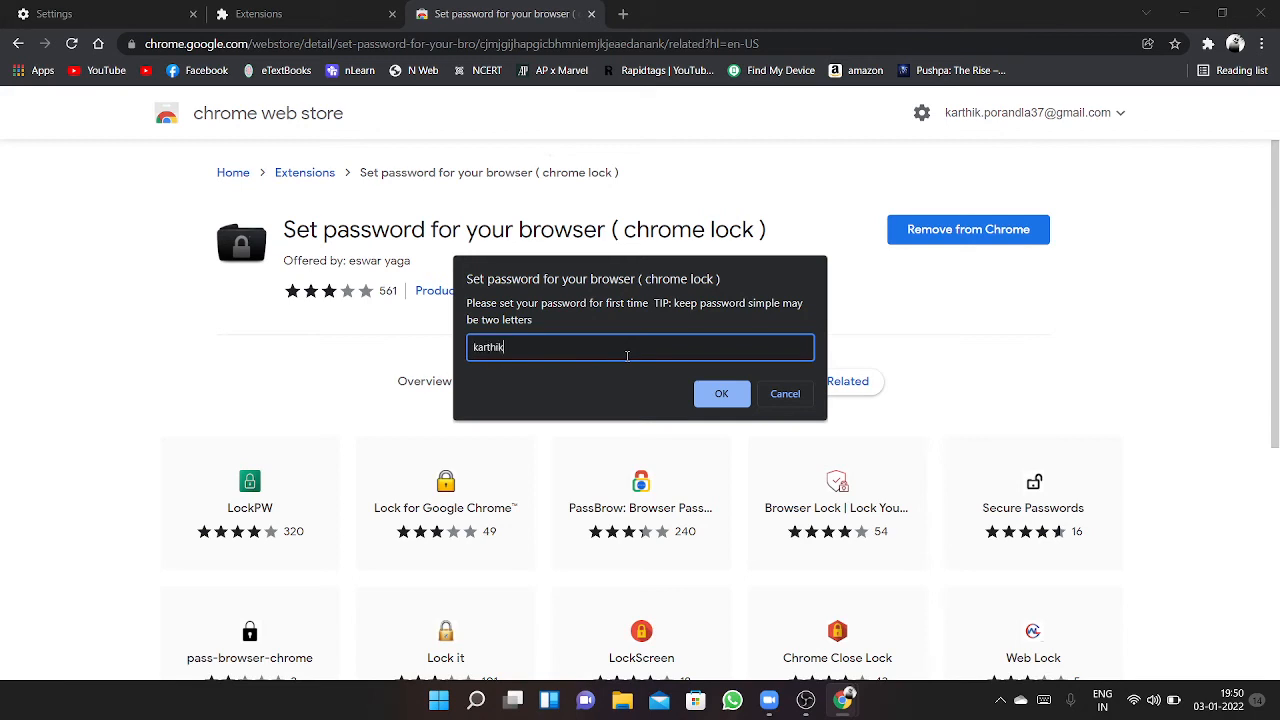
pyautogui.click(720, 392)
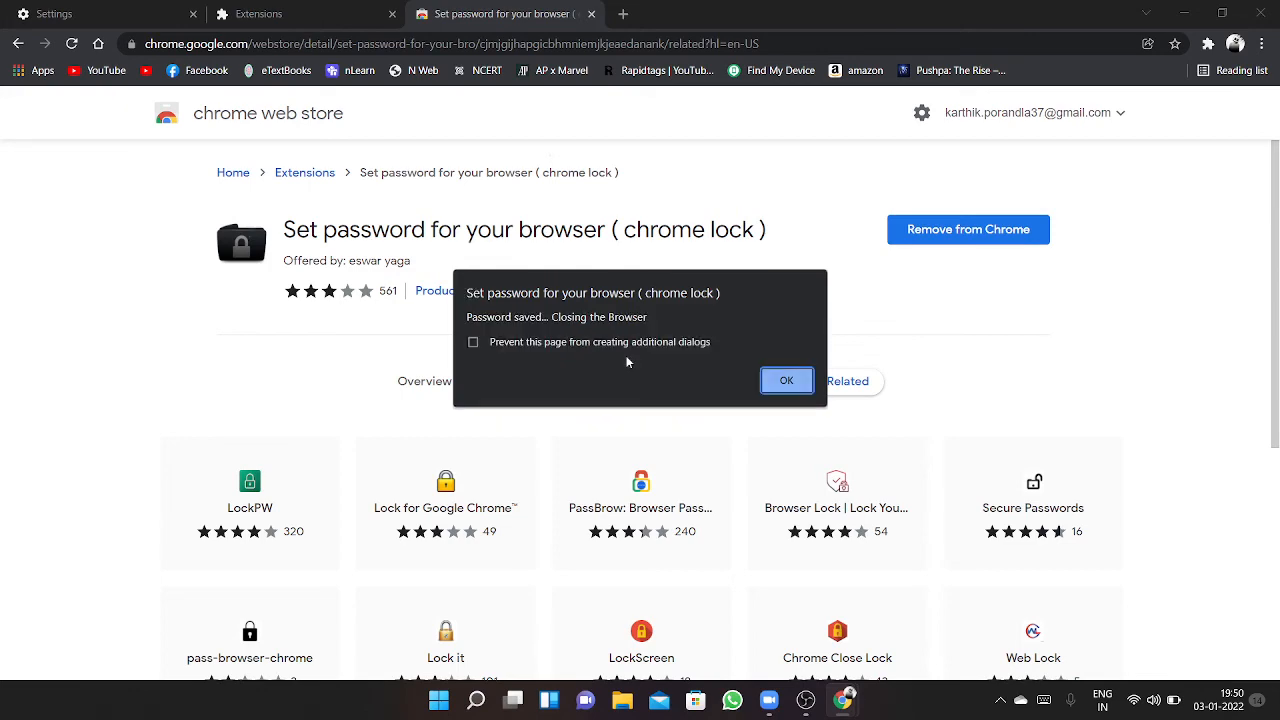
pyautogui.click(786, 380)
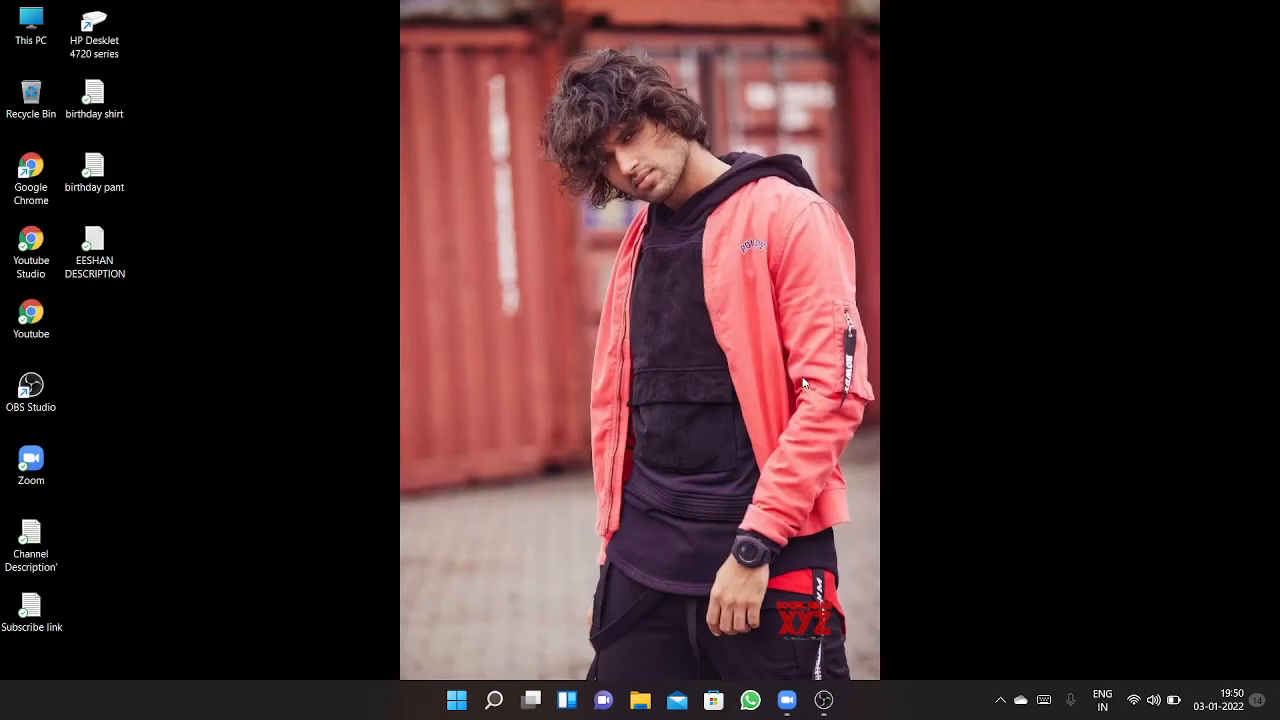
pyautogui.moveTo(132, 248)
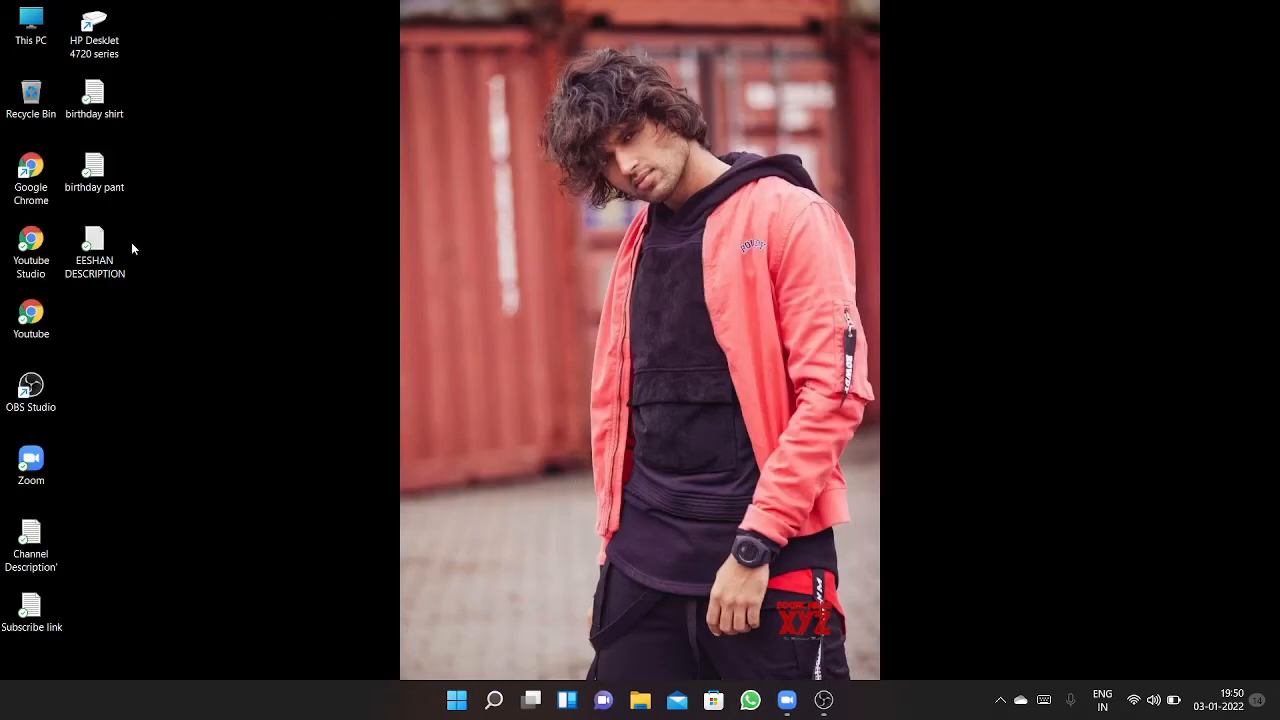
pyautogui.click(32, 170)
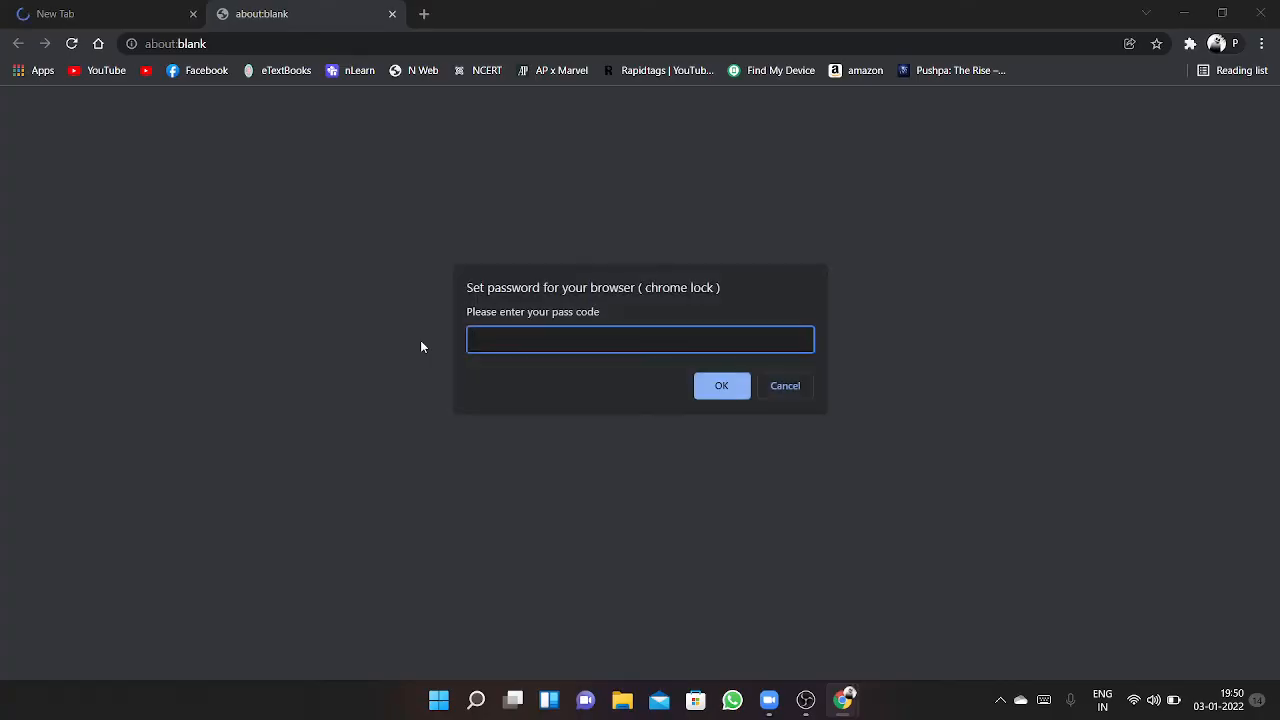
pyautogui.moveTo(518, 344)
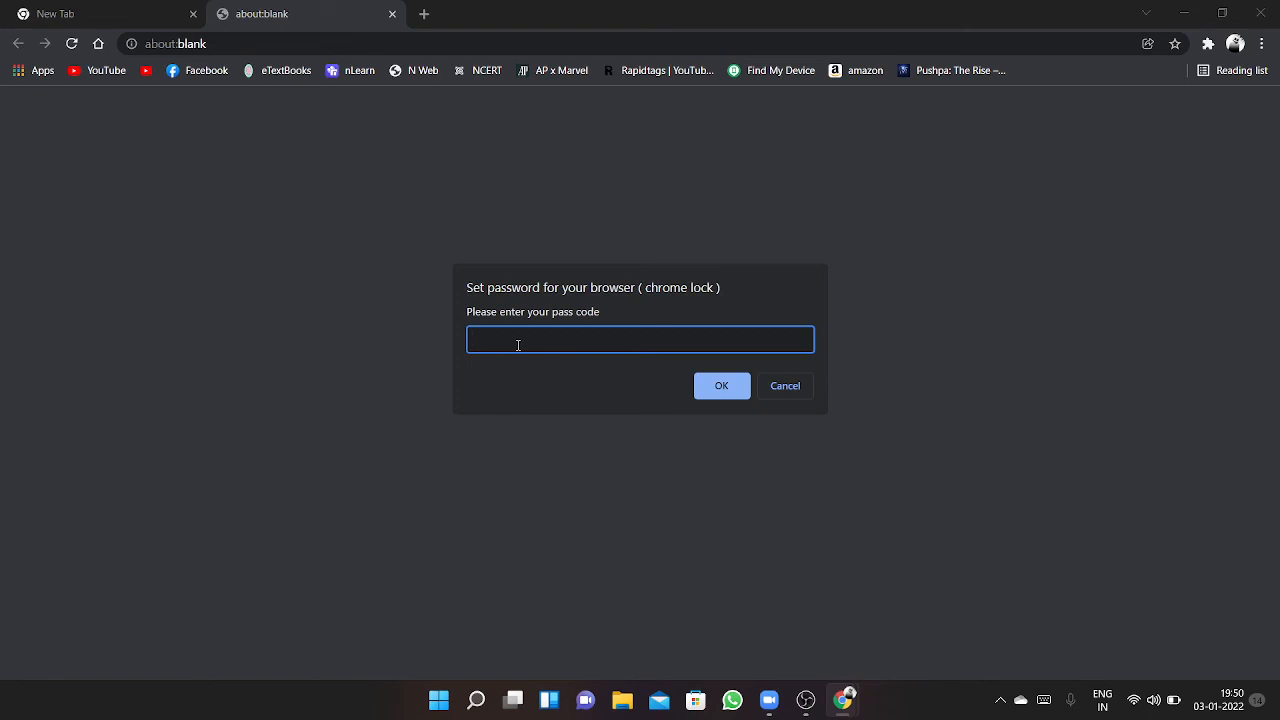
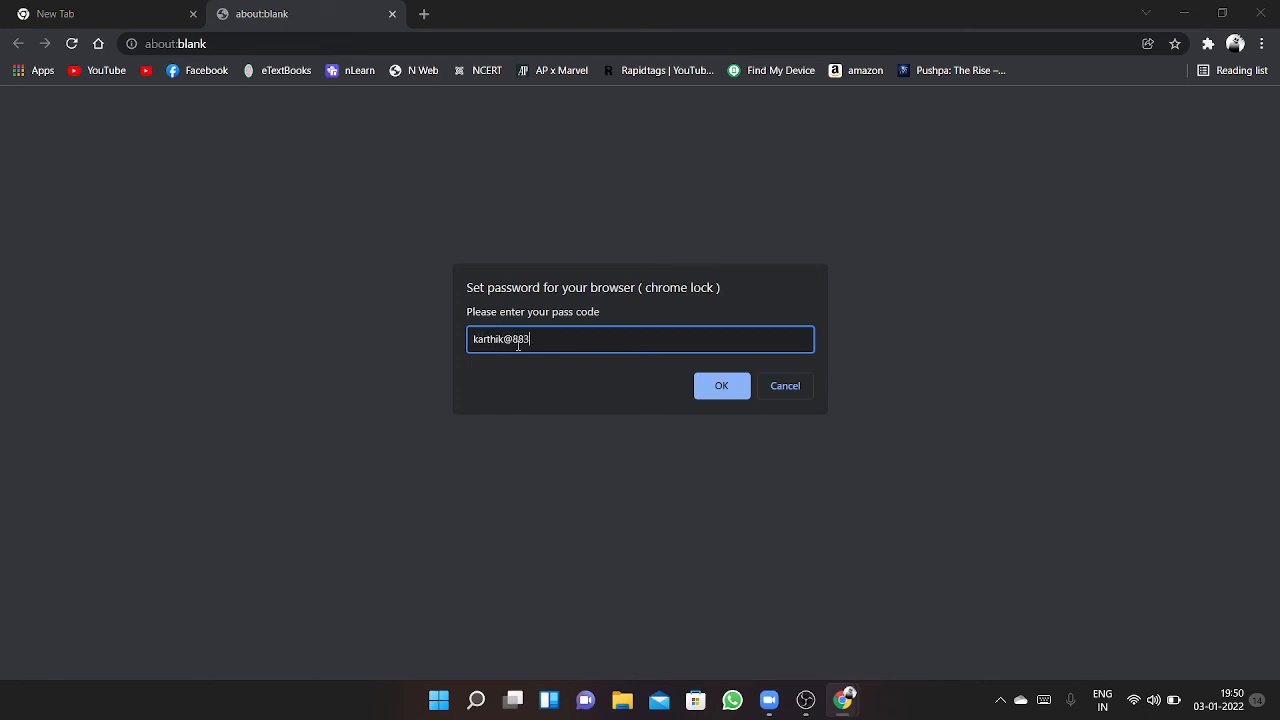
pyautogui.click(720, 384)
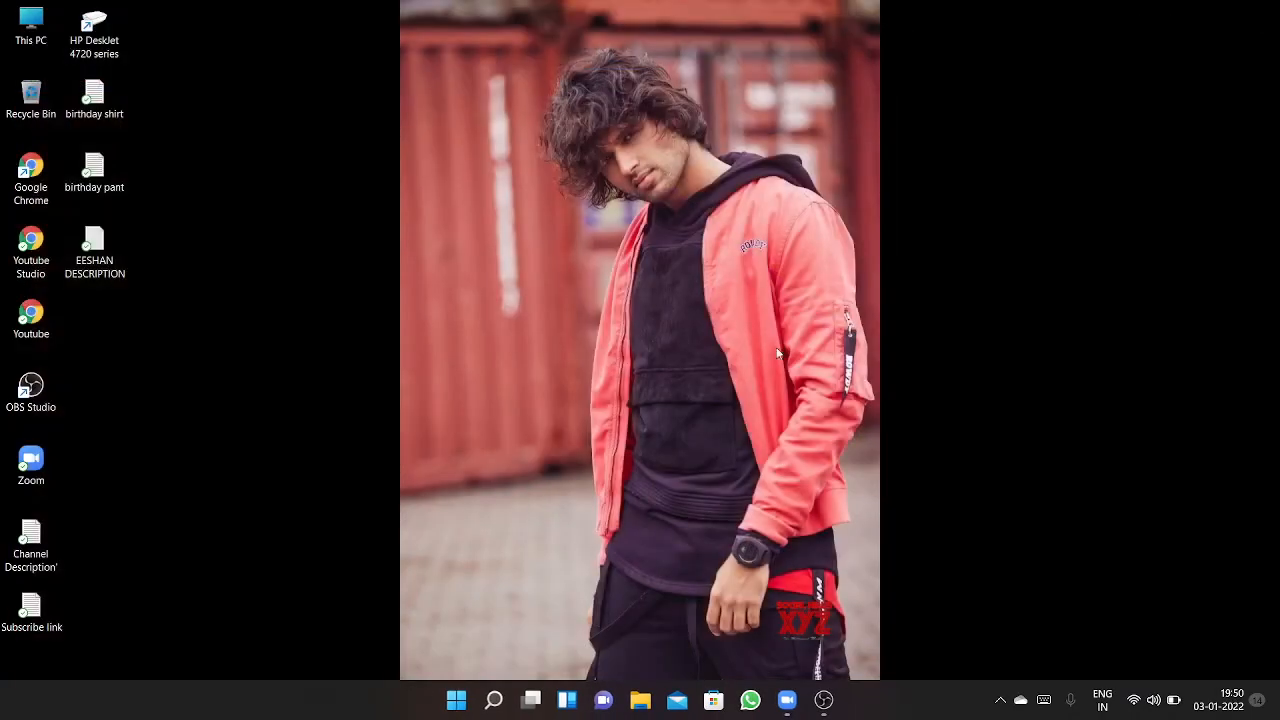
pyautogui.moveTo(736, 384)
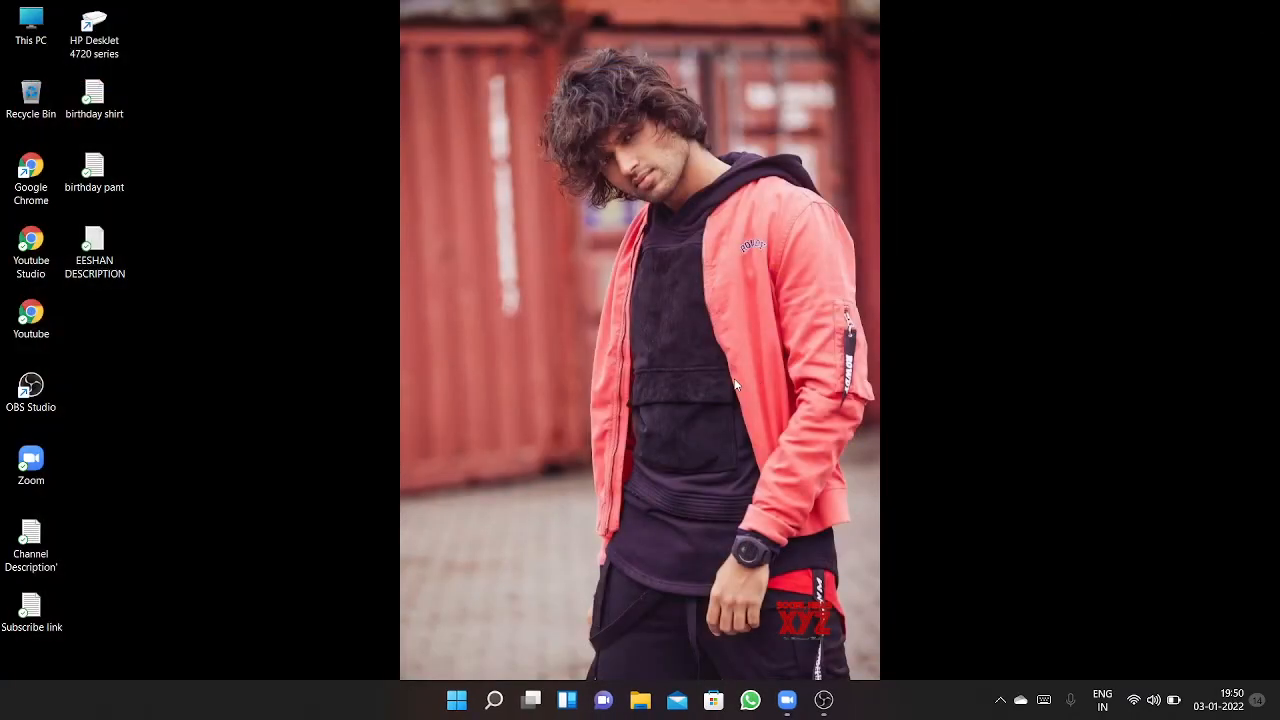
pyautogui.moveTo(784, 448)
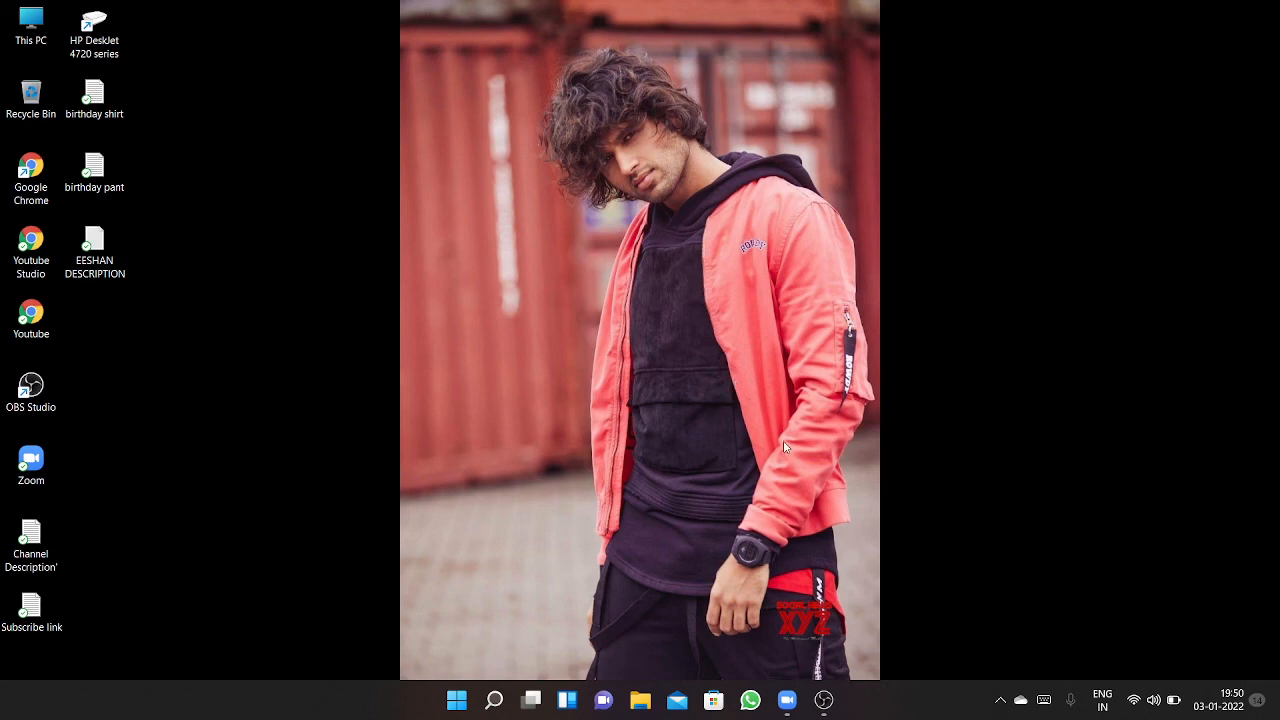